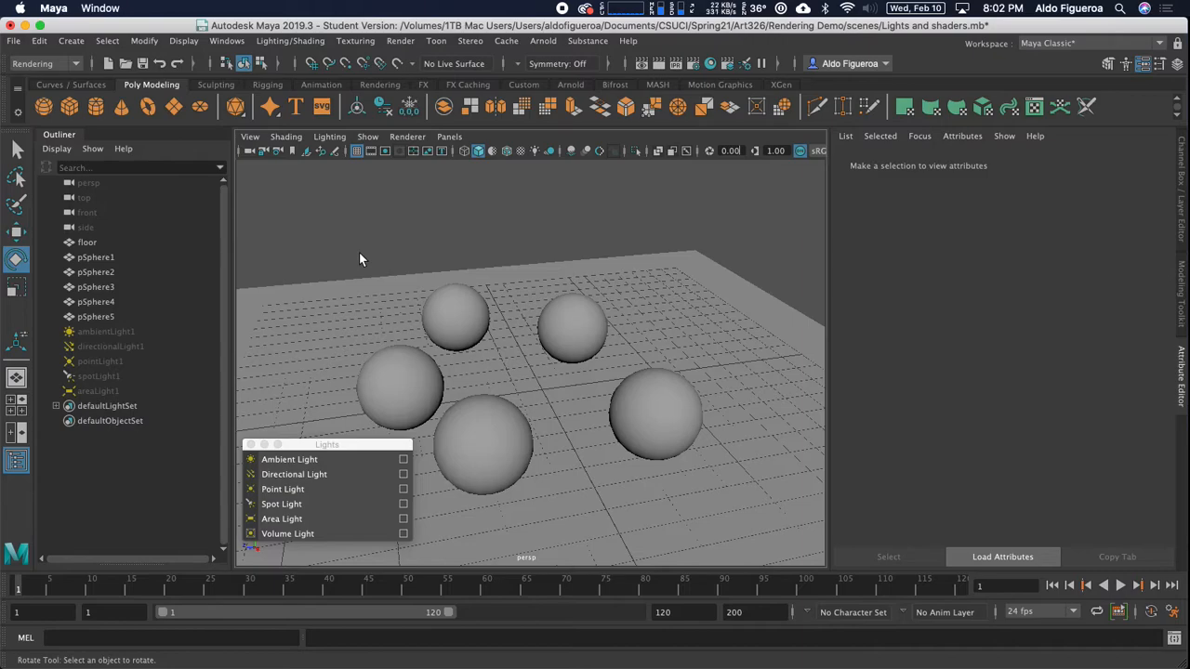
mouse_move(364, 279)
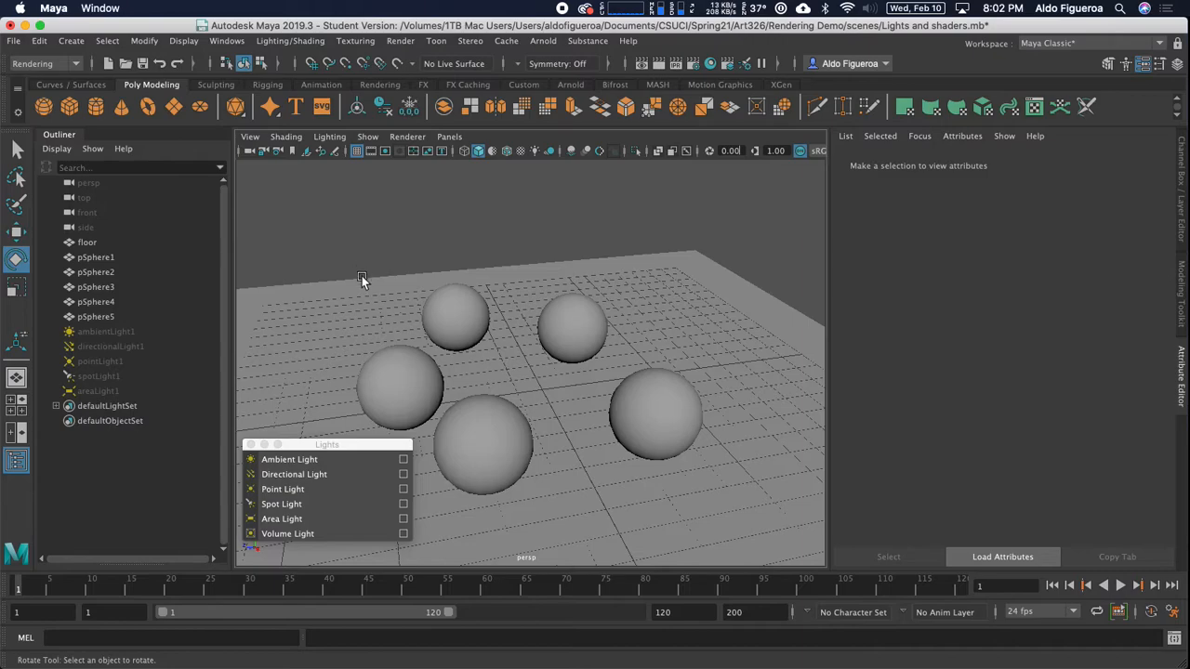
mouse_move(157, 348)
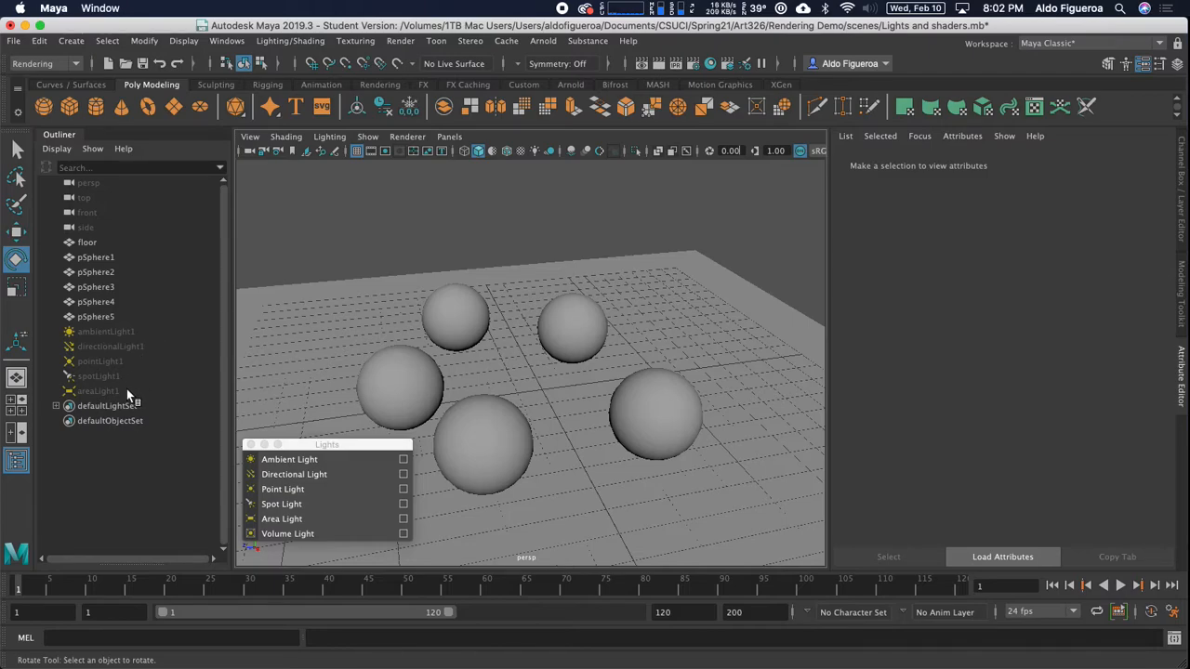
mouse_move(128, 392)
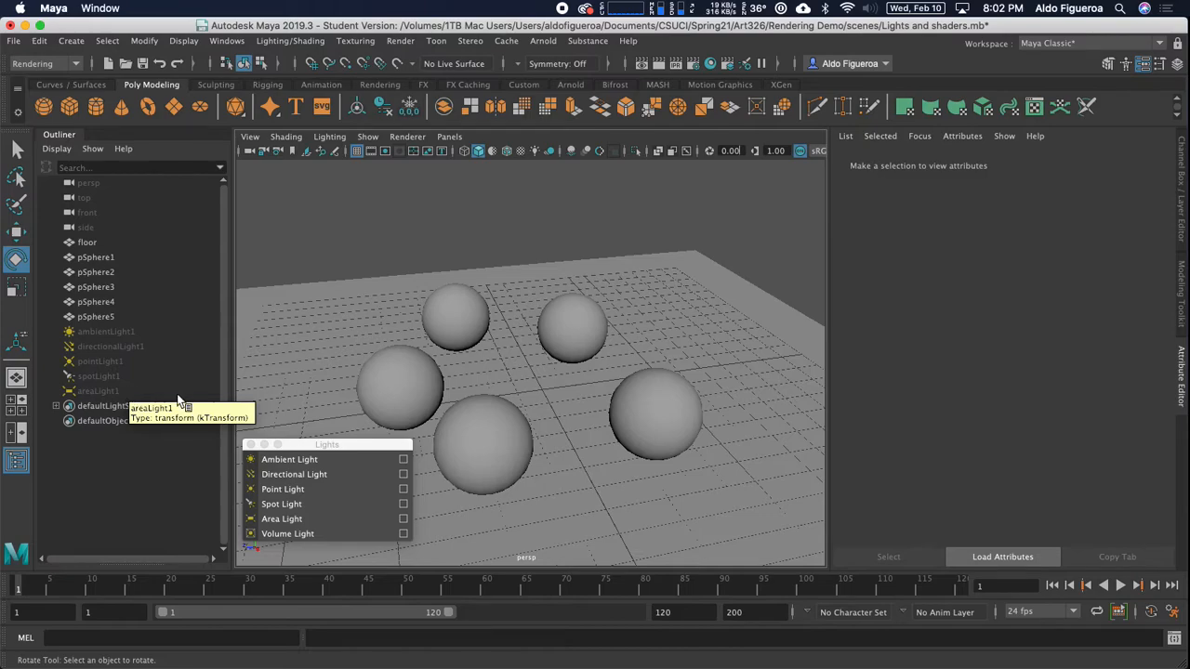
mouse_move(286, 533)
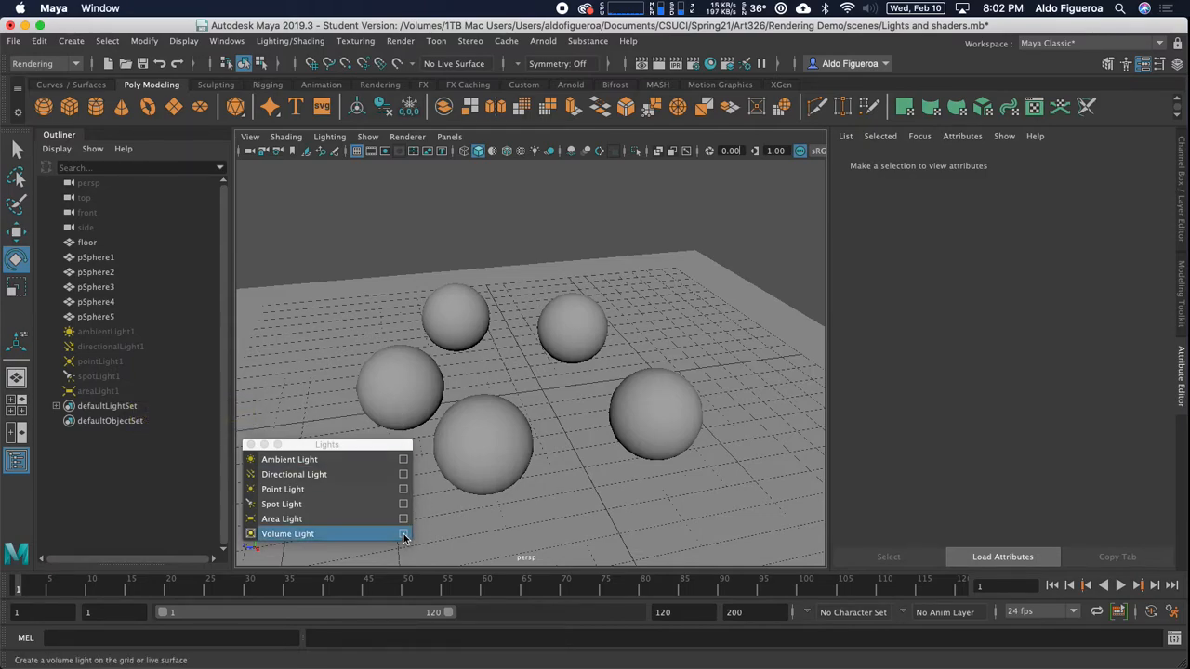
Create a volume light from its option box to light the five spheres
left_click(401, 533)
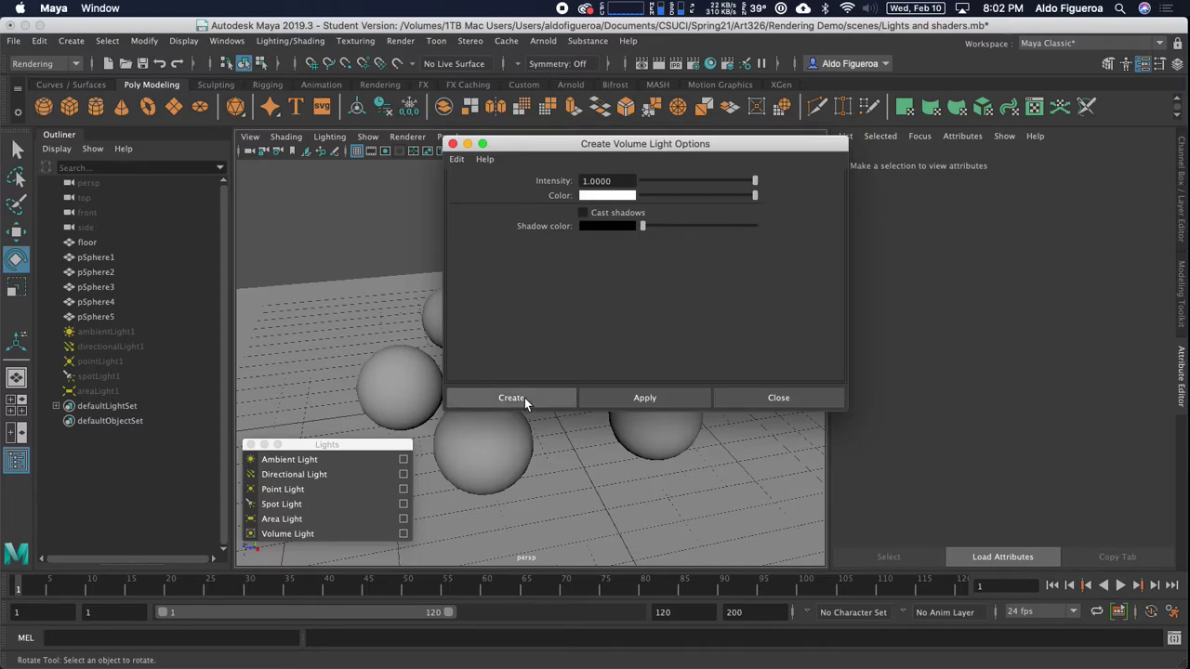
left_click(509, 398)
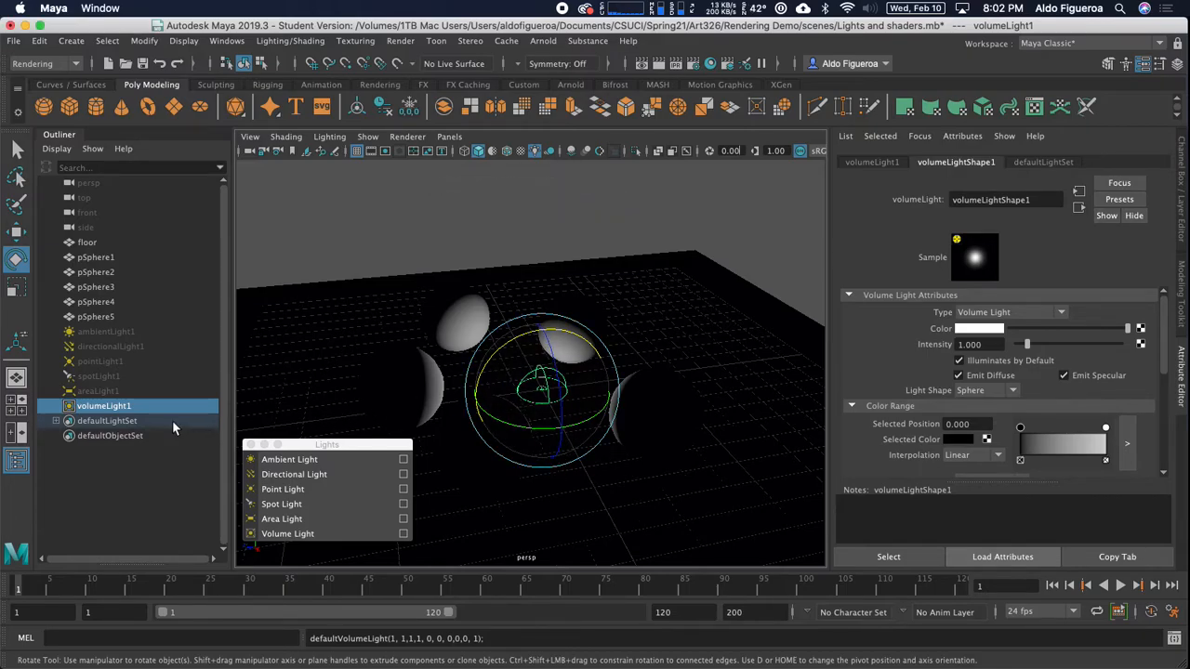
Move the volume light up along Y to sit among the spheres, viewing it closer
left_click_drag(539, 372, 474, 394)
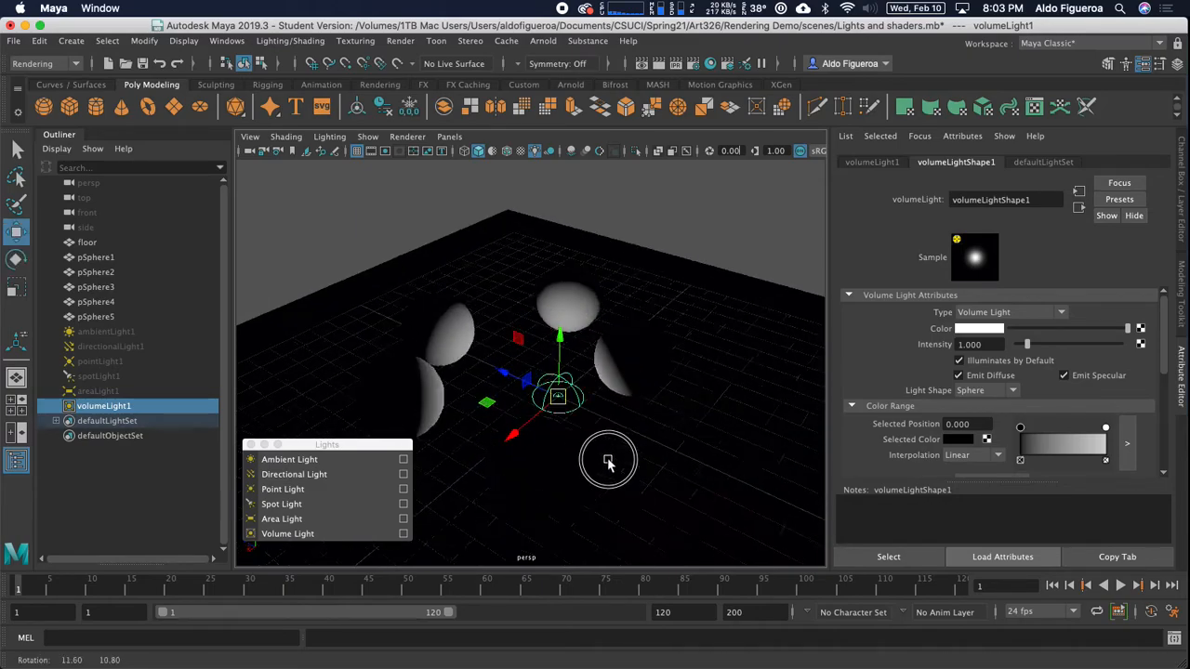
left_click_drag(558, 394, 558, 270)
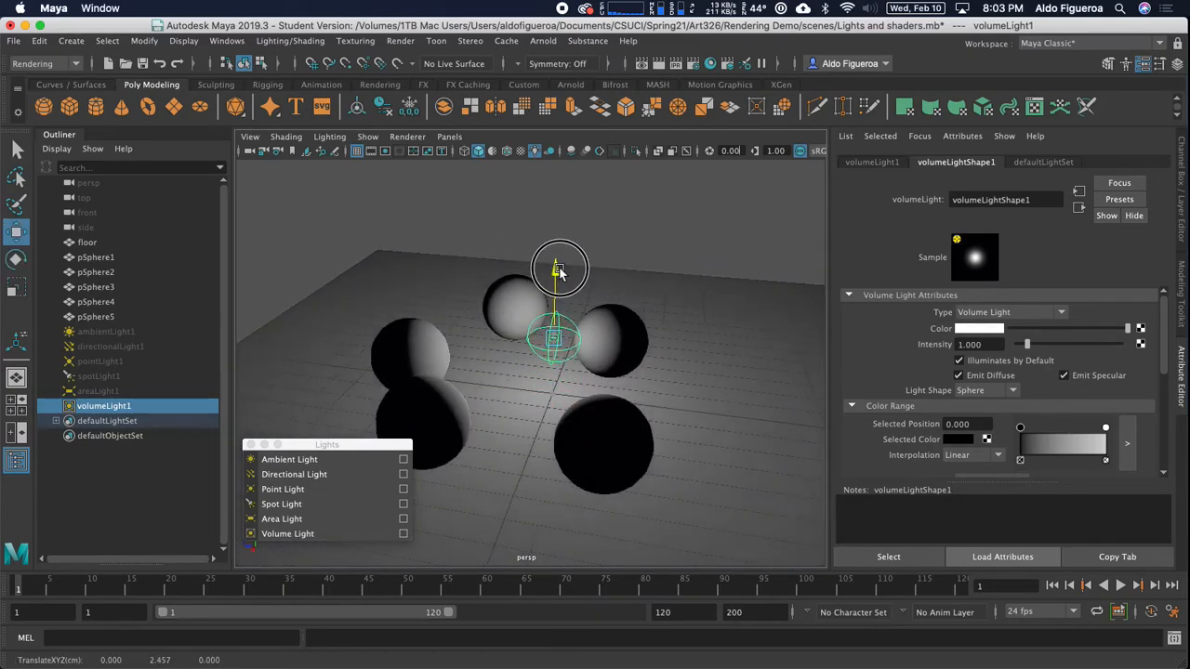
left_click_drag(557, 269, 399, 325)
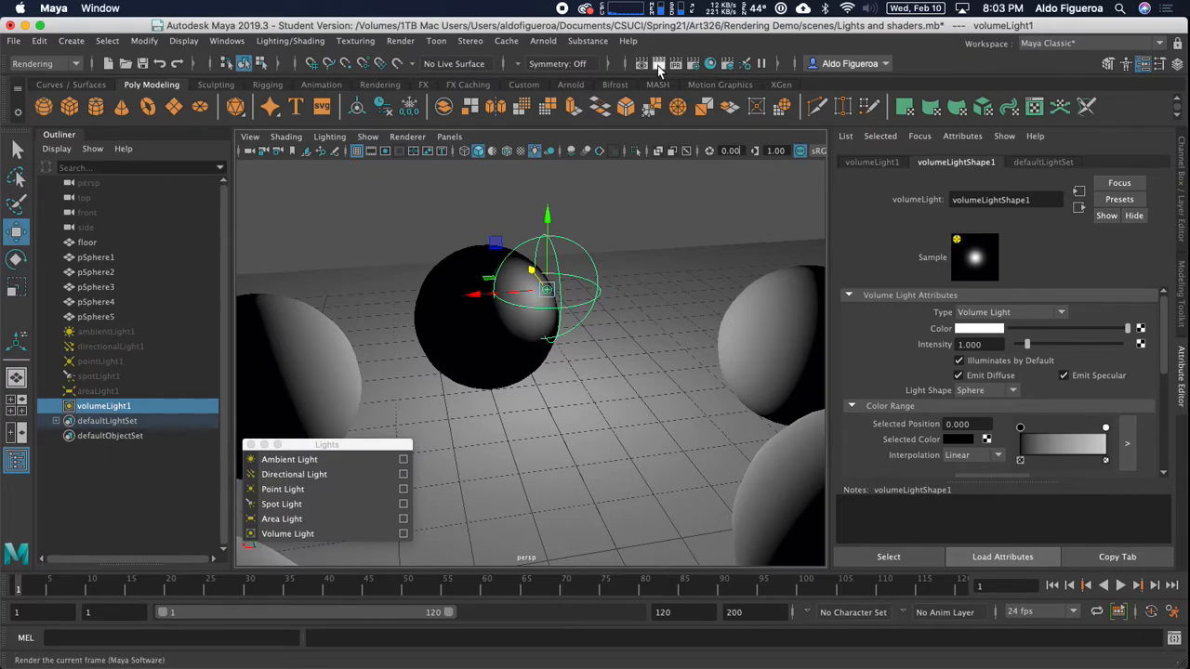
Render the current frame to see the volume light's glow on a sphere
left_click(658, 63)
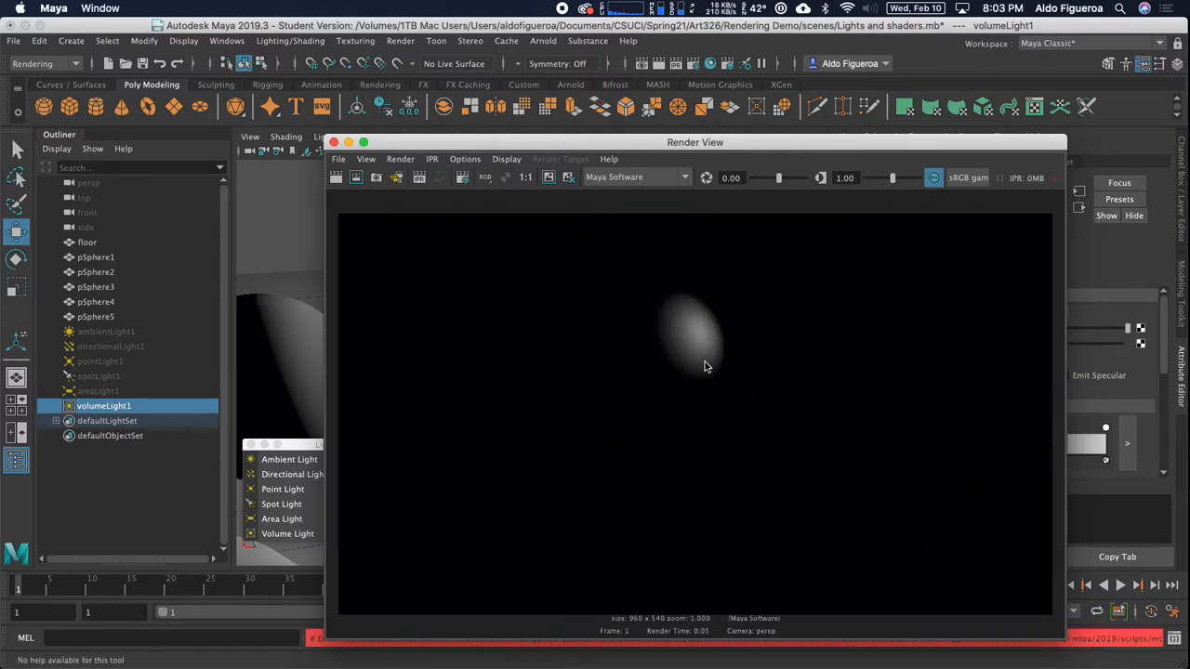
mouse_move(708, 348)
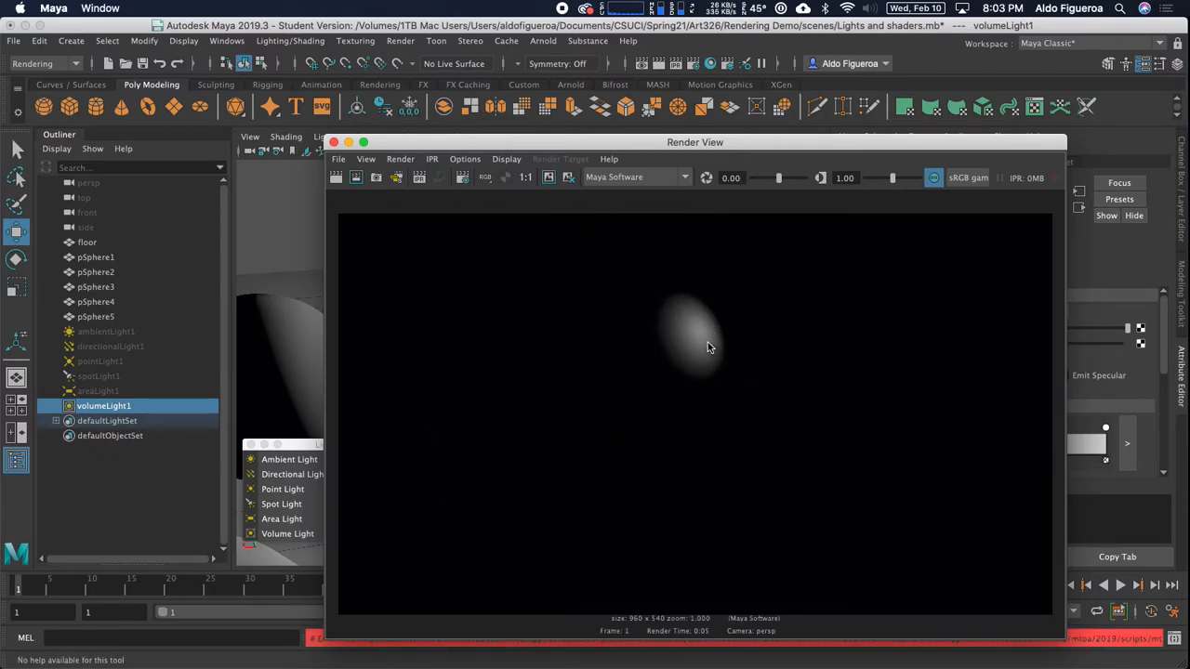
mouse_move(480, 231)
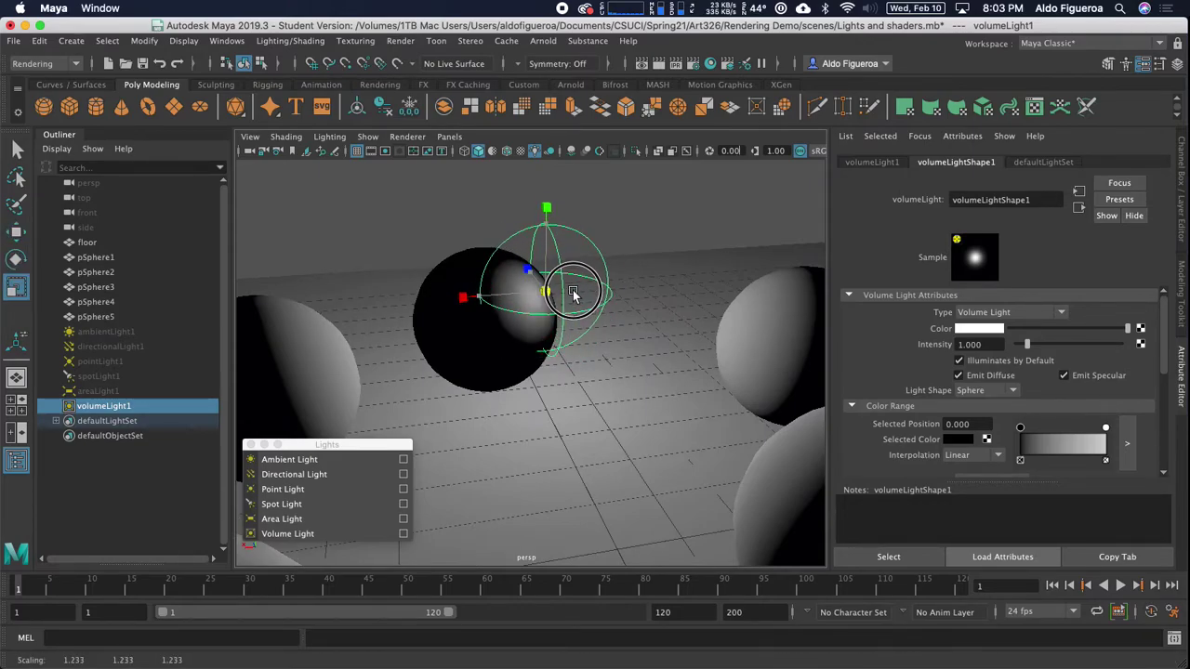
Scale the volume light up and move it toward the left spheres
left_click_drag(574, 294, 561, 309)
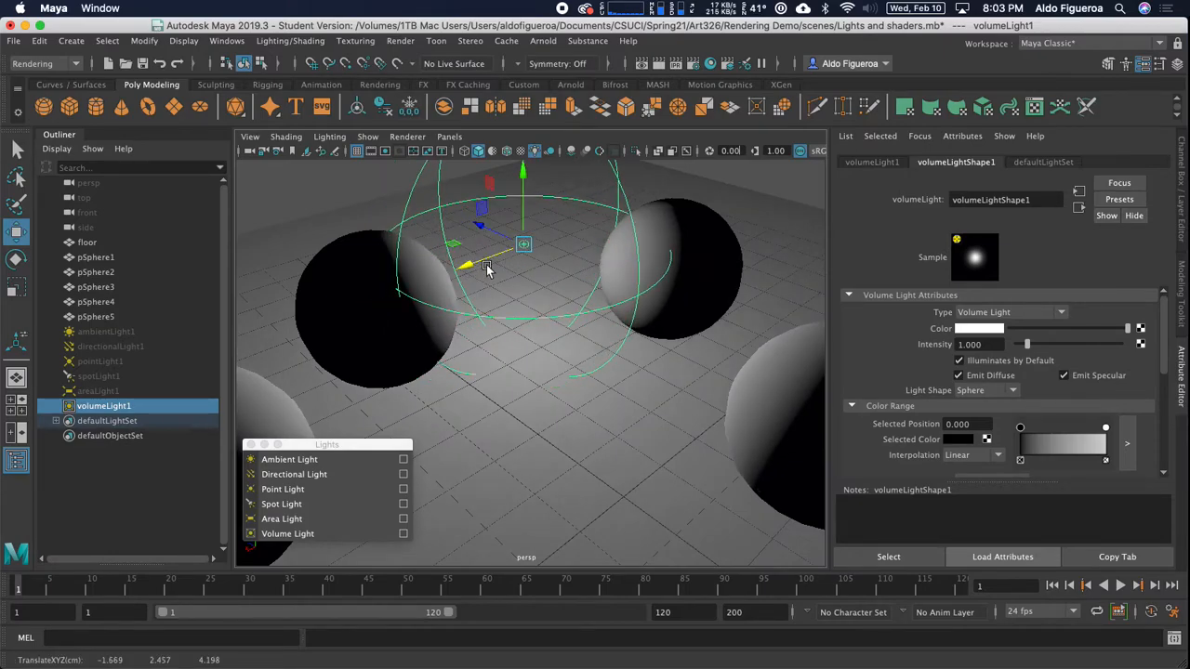
left_click_drag(487, 269, 537, 281)
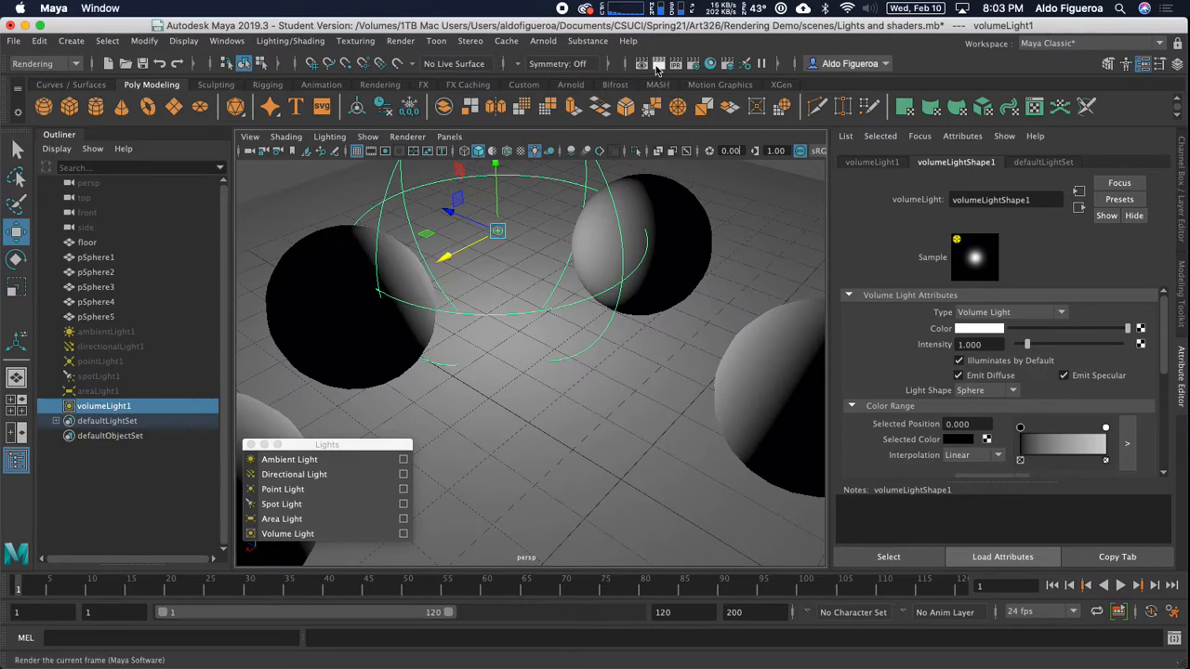
Render the frame again to check the enlarged light on the spheres
left_click(658, 63)
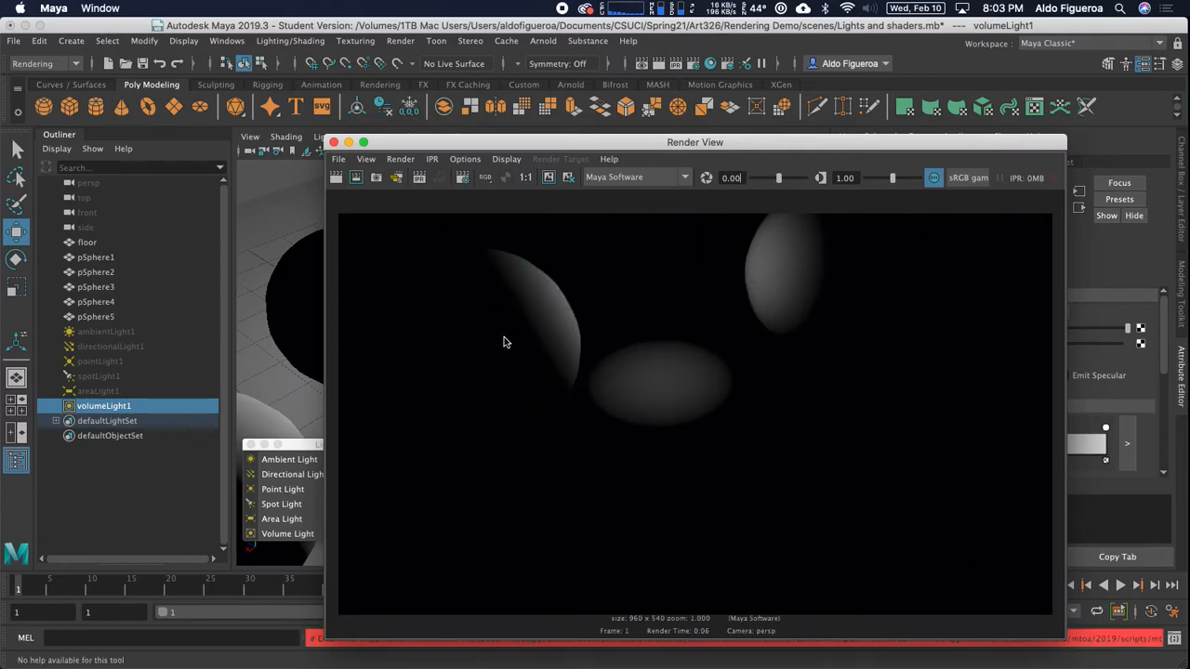
mouse_move(588, 307)
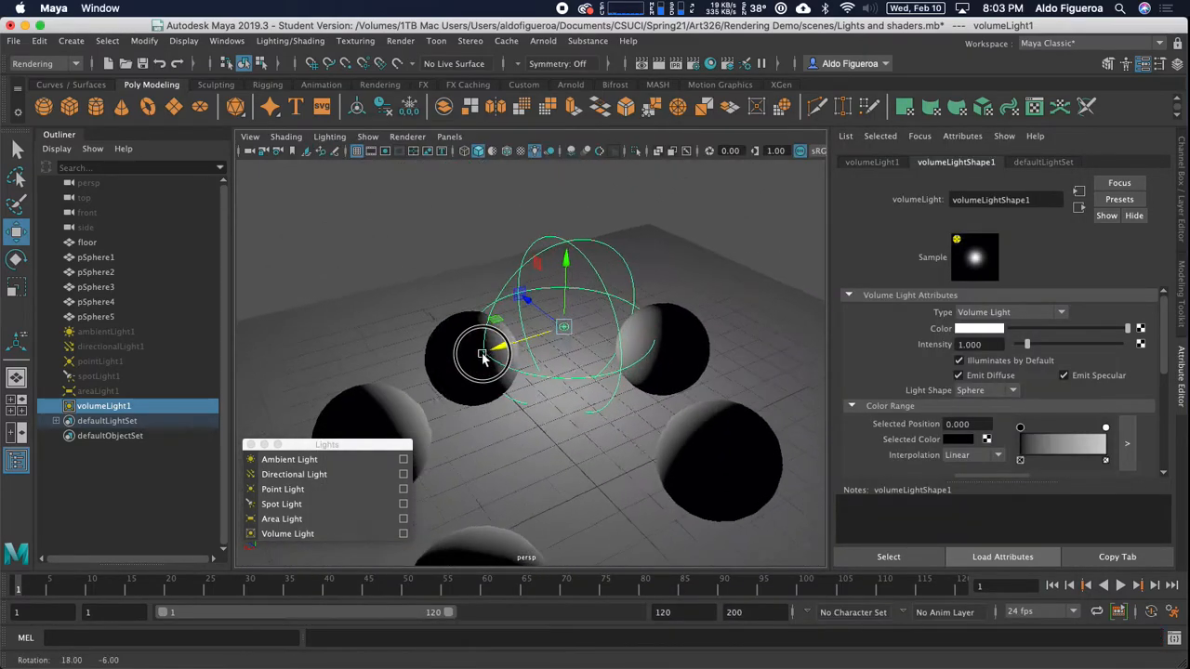
Scale the volume light far larger so its range encloses all five spheres
left_click_drag(483, 357, 579, 334)
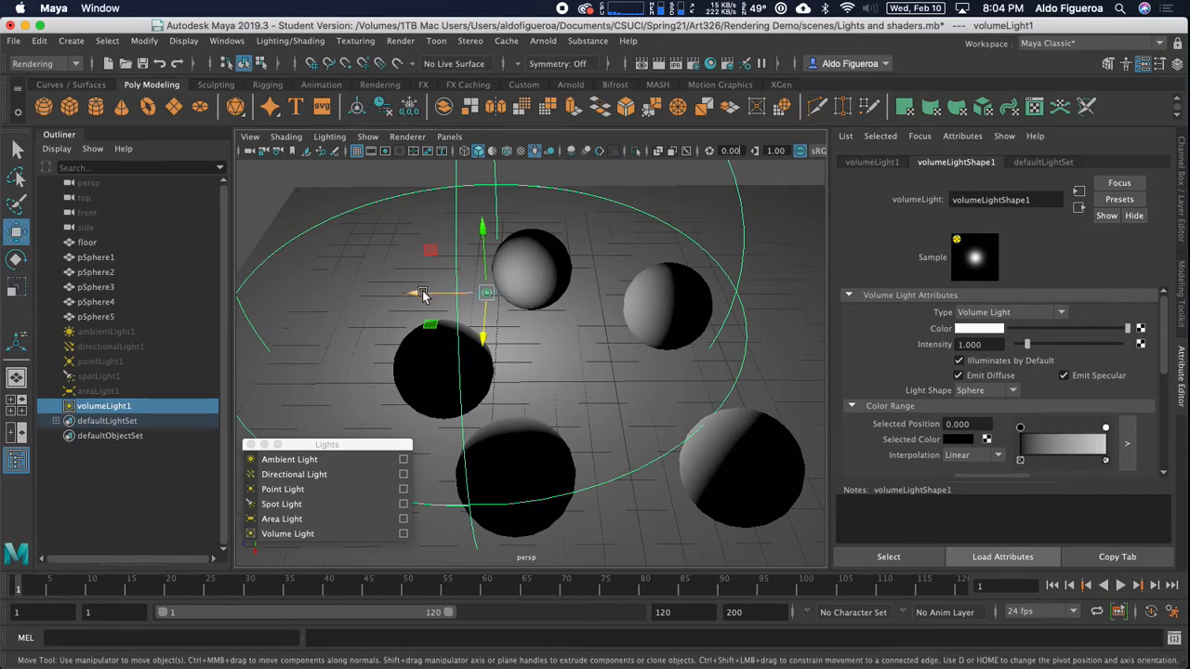
left_click_drag(424, 293, 502, 288)
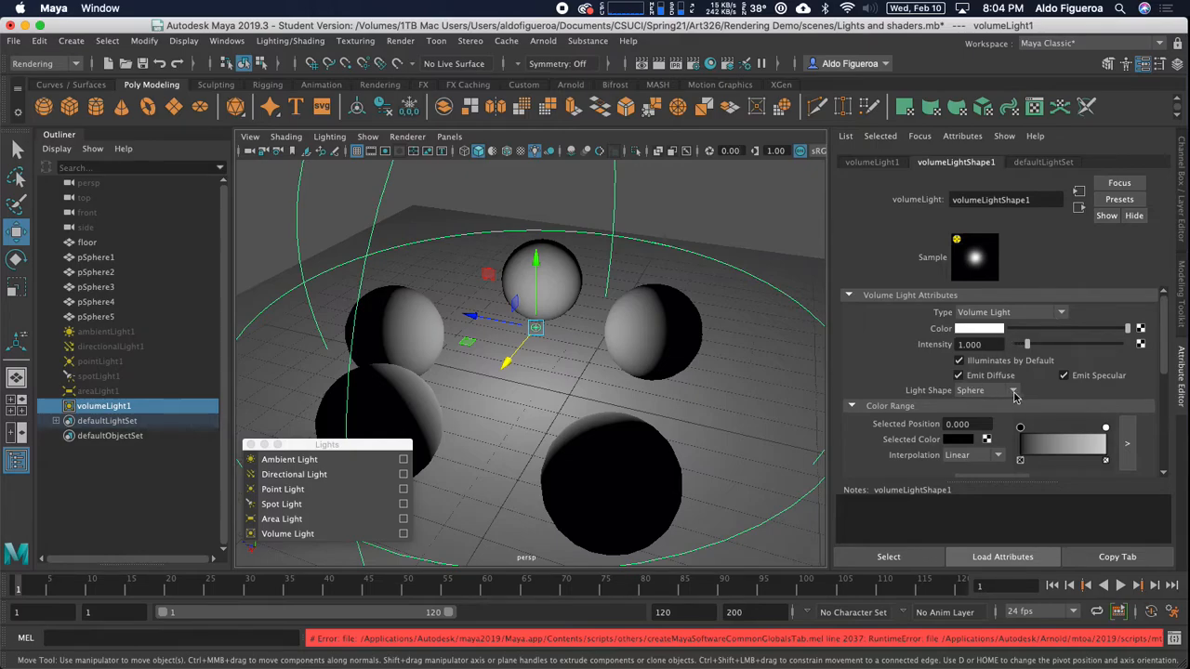
Set volumeLightShape1's Light Shape to Box and lower the light among the spheres
left_click(1008, 390)
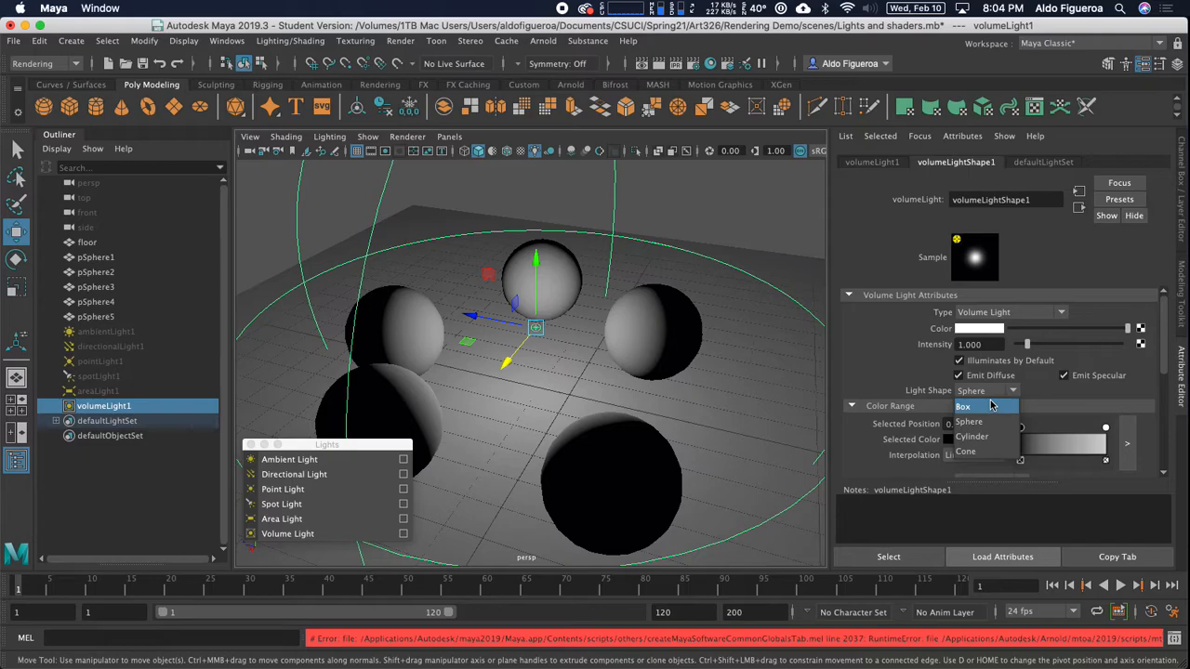
left_click(963, 405)
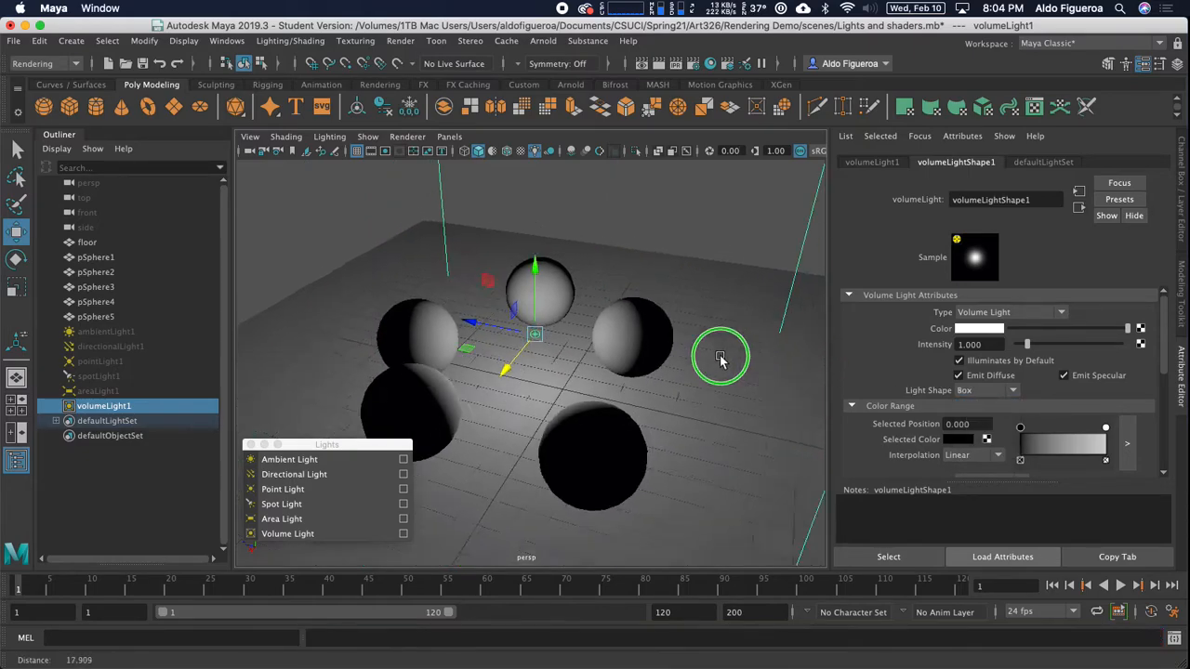
left_click_drag(721, 357, 520, 339)
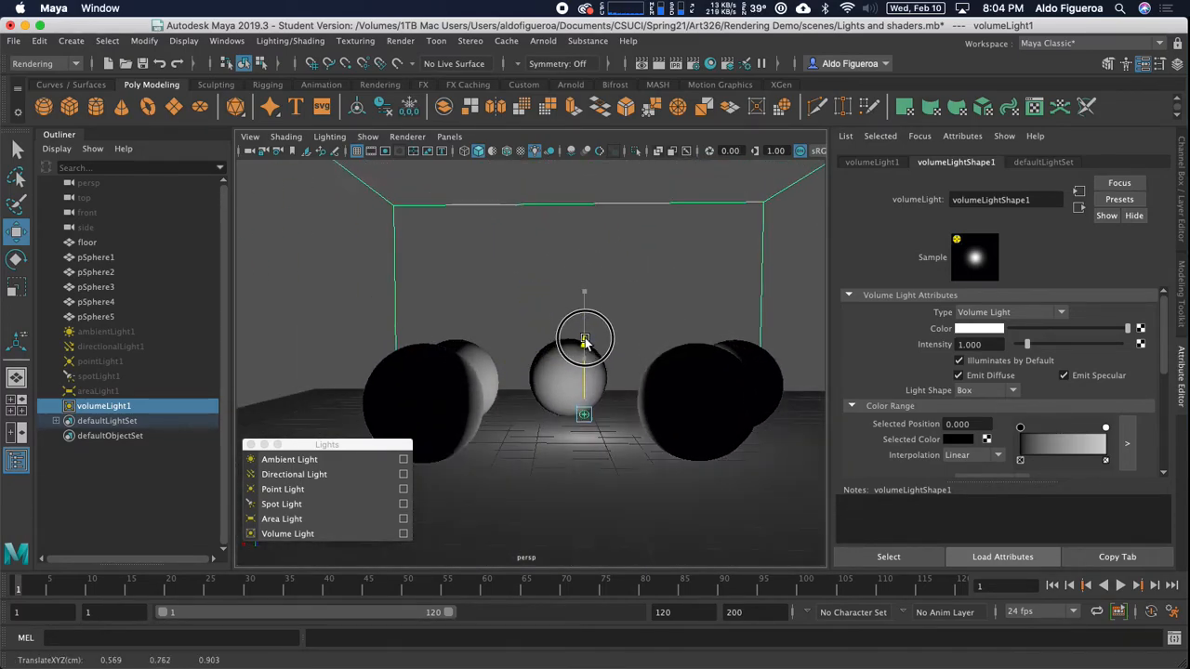
left_click_drag(583, 338, 584, 351)
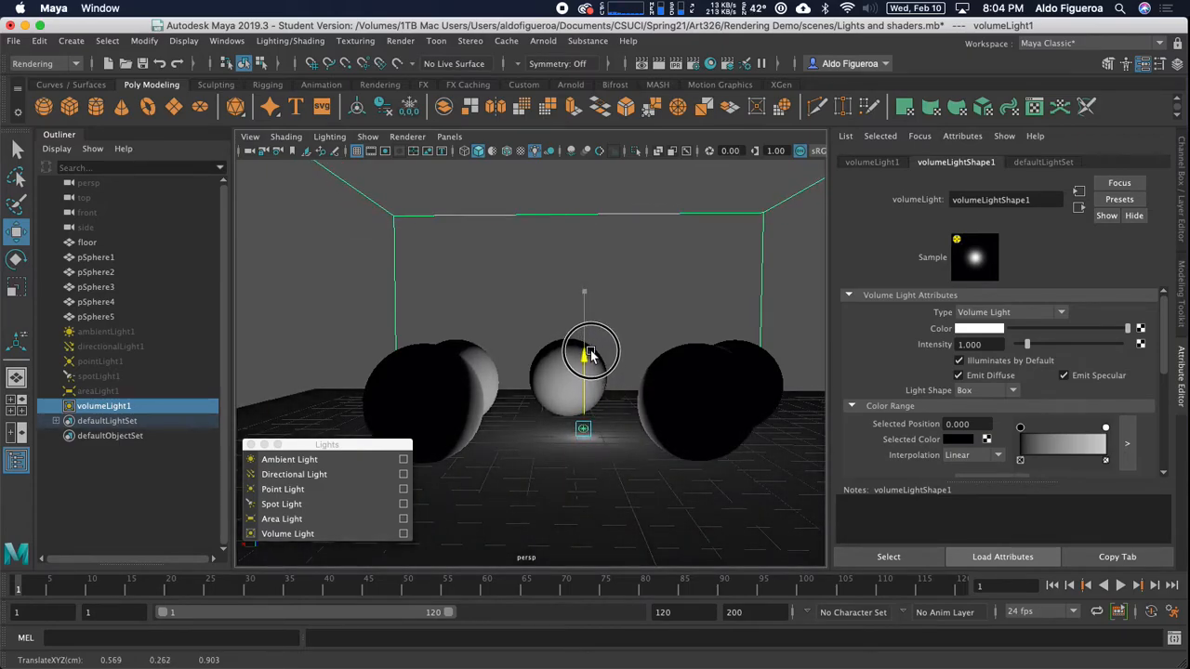
left_click_drag(591, 351, 691, 297)
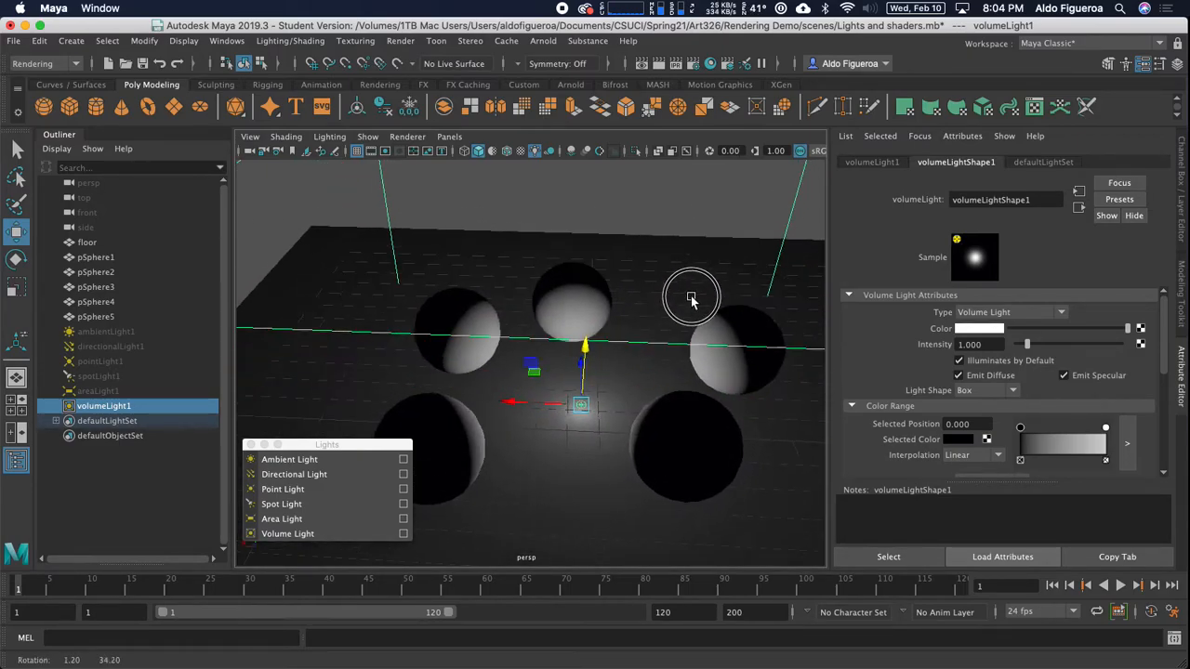
Render the spheres lit by the box-shaped volume light in Render View
left_click(655, 63)
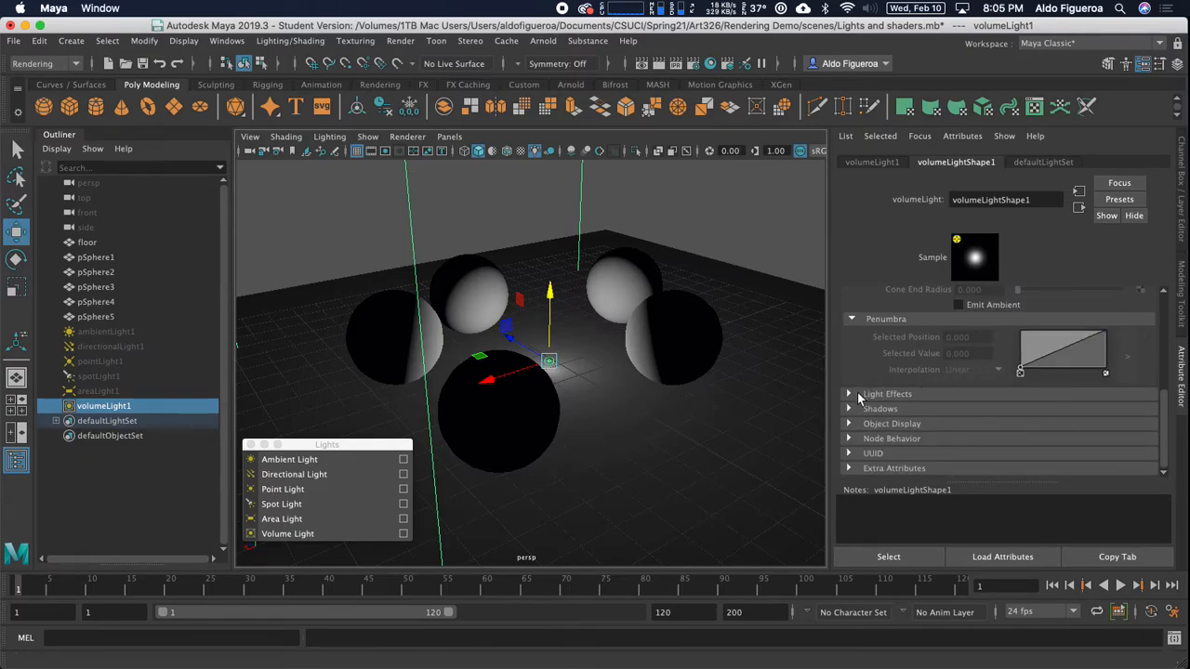
left_click(881, 409)
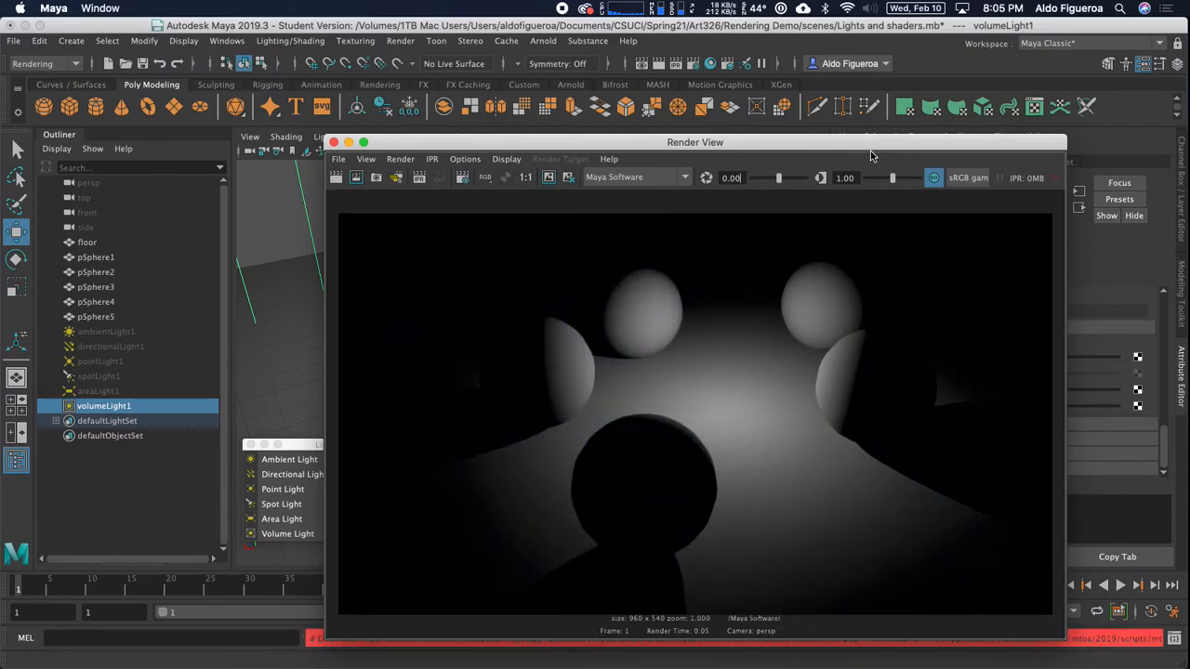
Close Render View and raise volumeLight1 higher above the spheres
left_click_drag(695, 142, 606, 105)
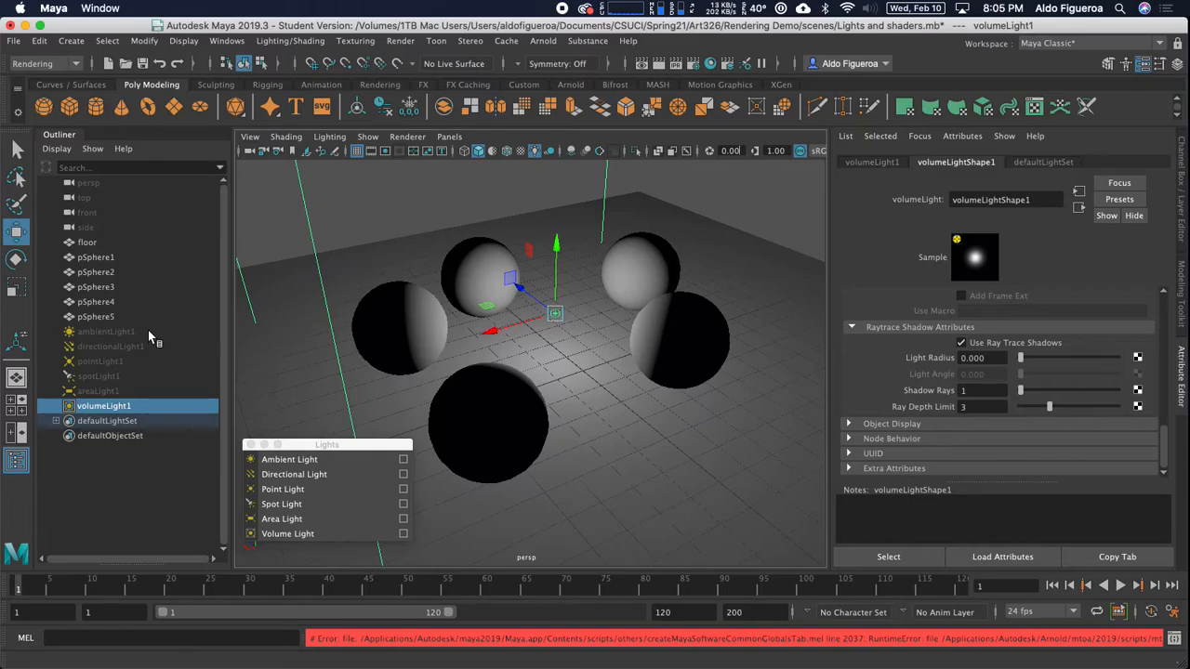
mouse_move(152, 338)
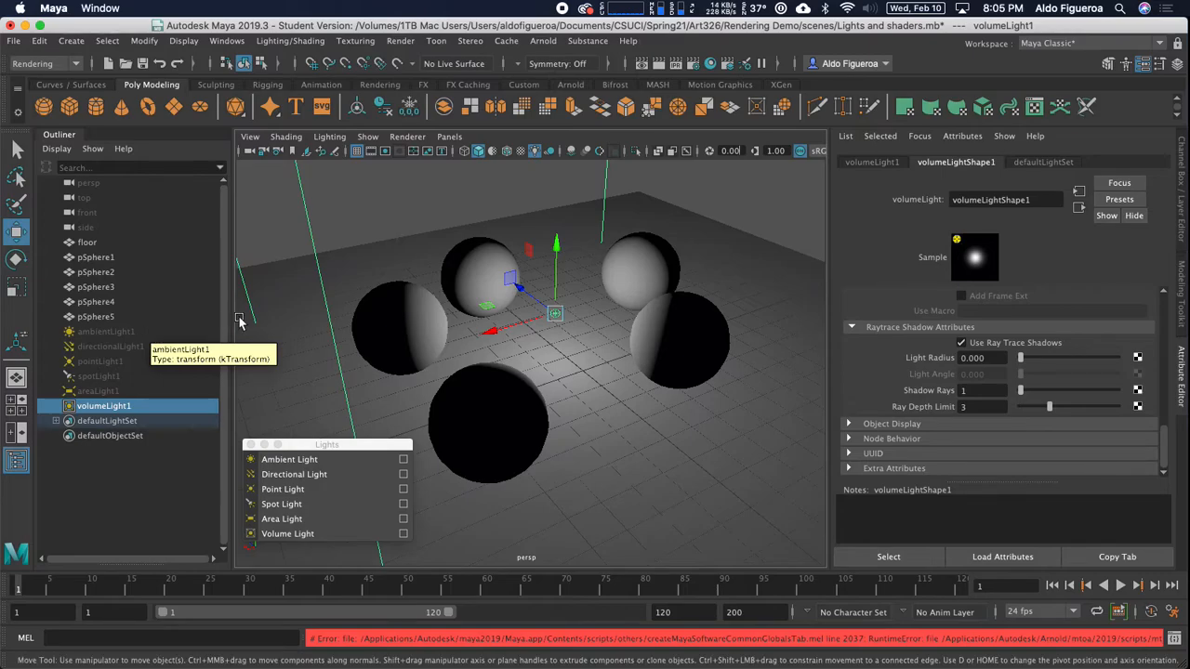
mouse_move(405, 297)
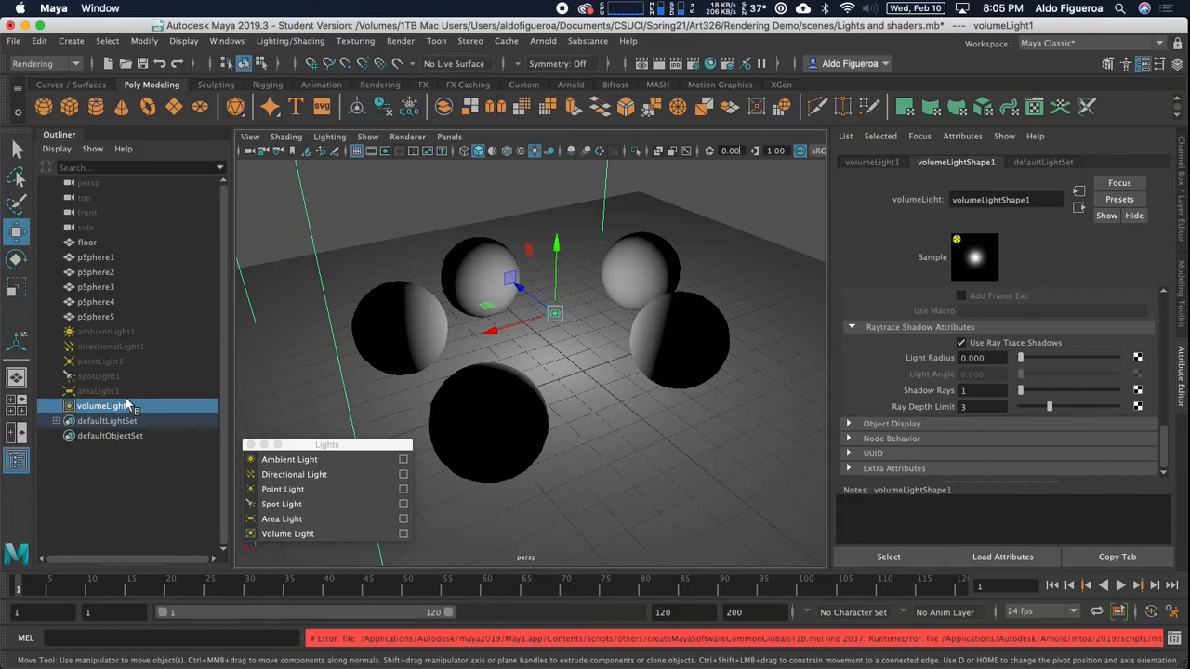
mouse_move(126, 405)
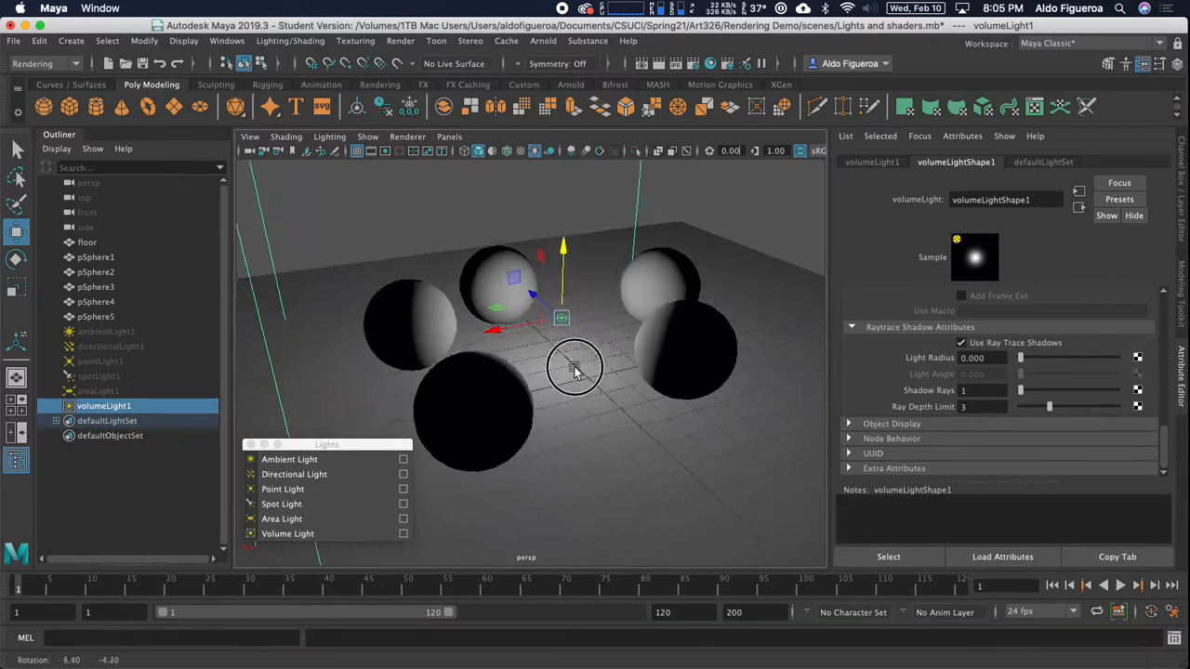
left_click_drag(575, 365, 598, 379)
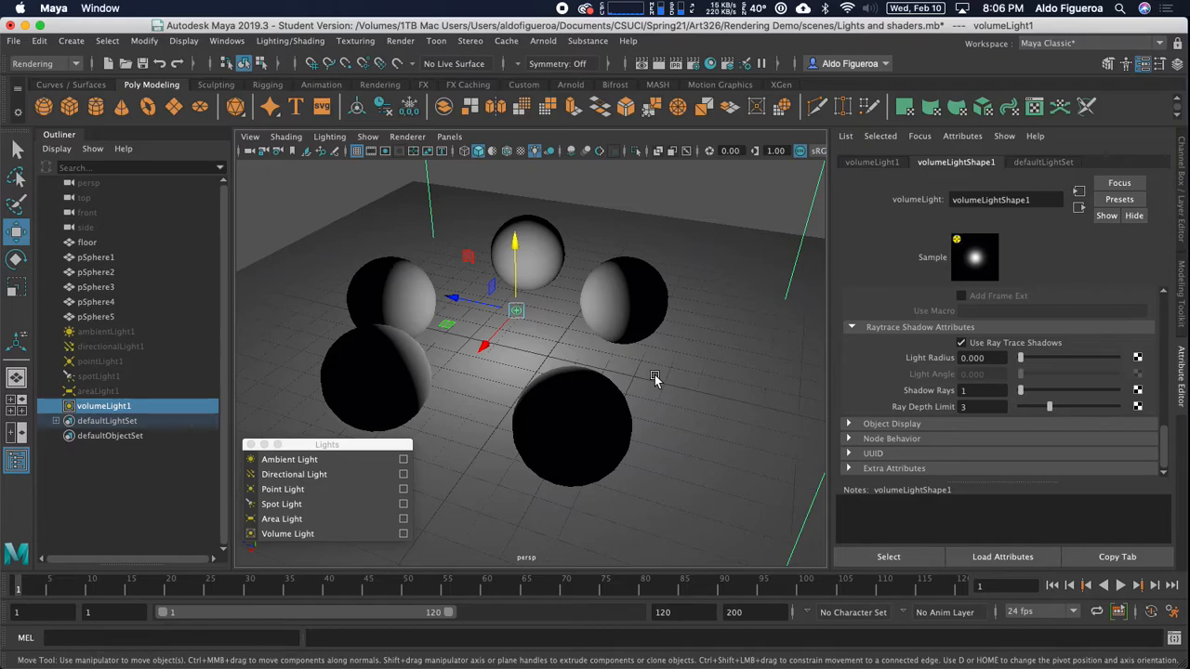
mouse_move(602, 368)
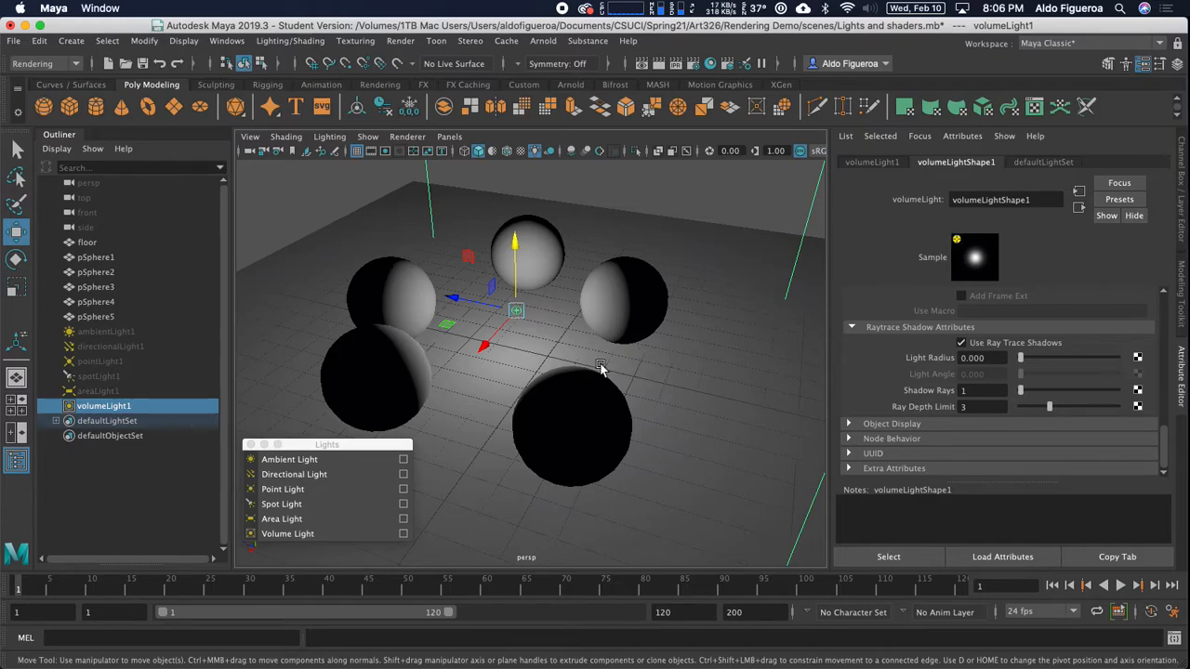
left_click_drag(599, 368, 548, 301)
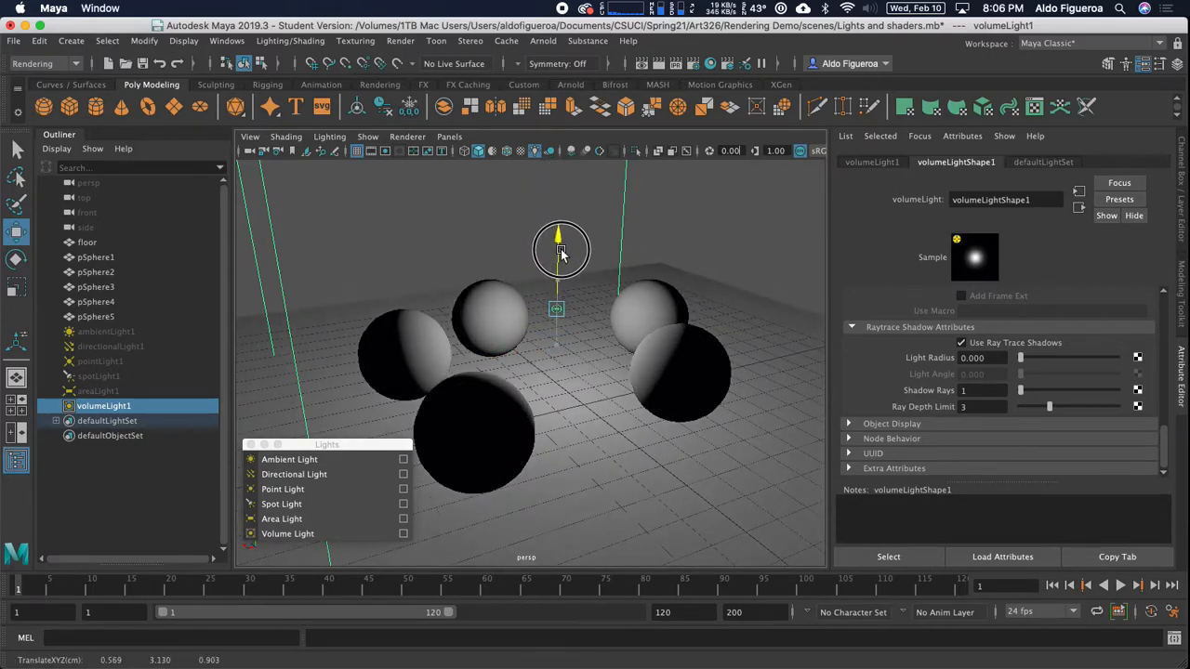
left_click_drag(562, 253, 559, 240)
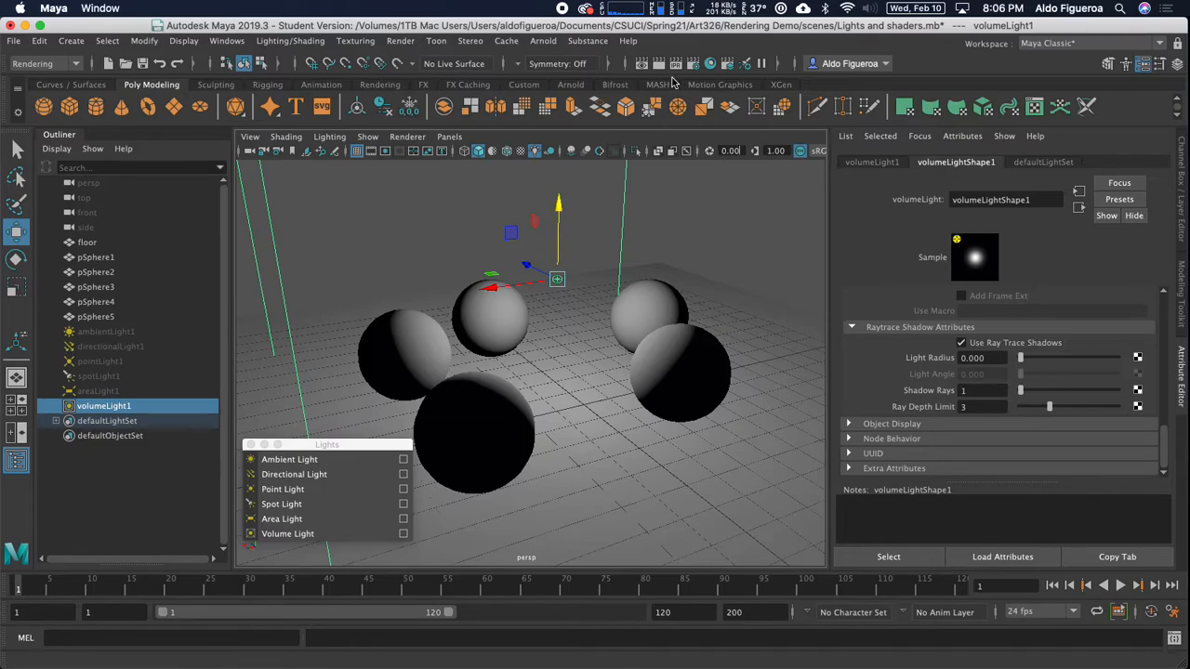
left_click(656, 63)
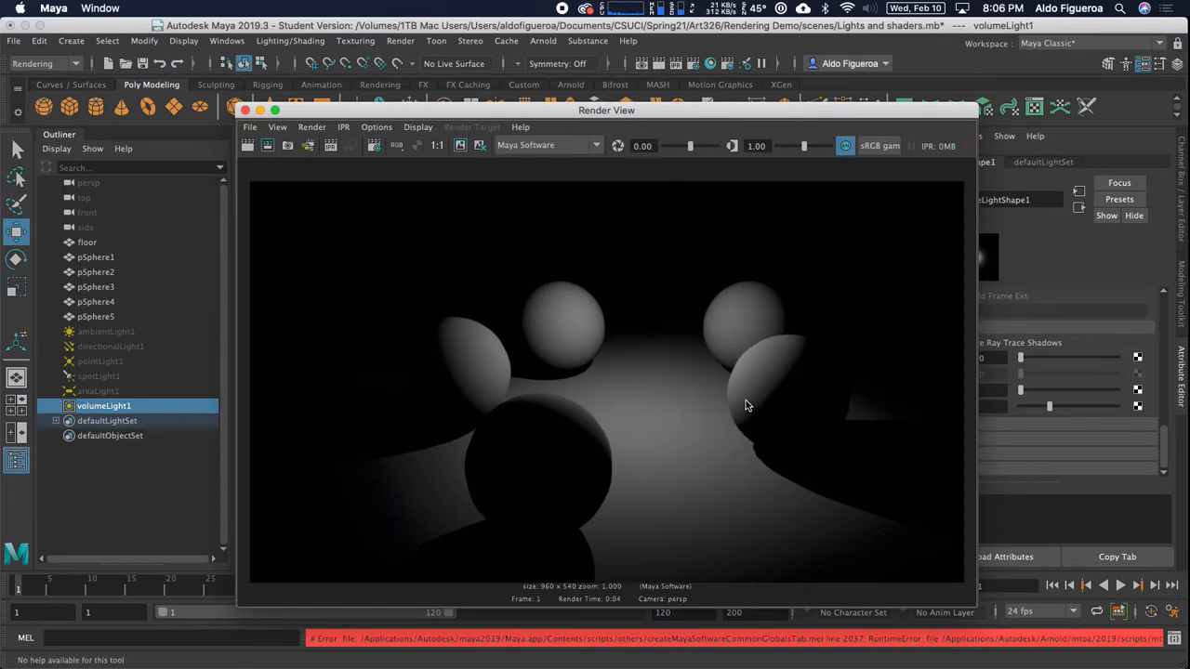
mouse_move(554, 461)
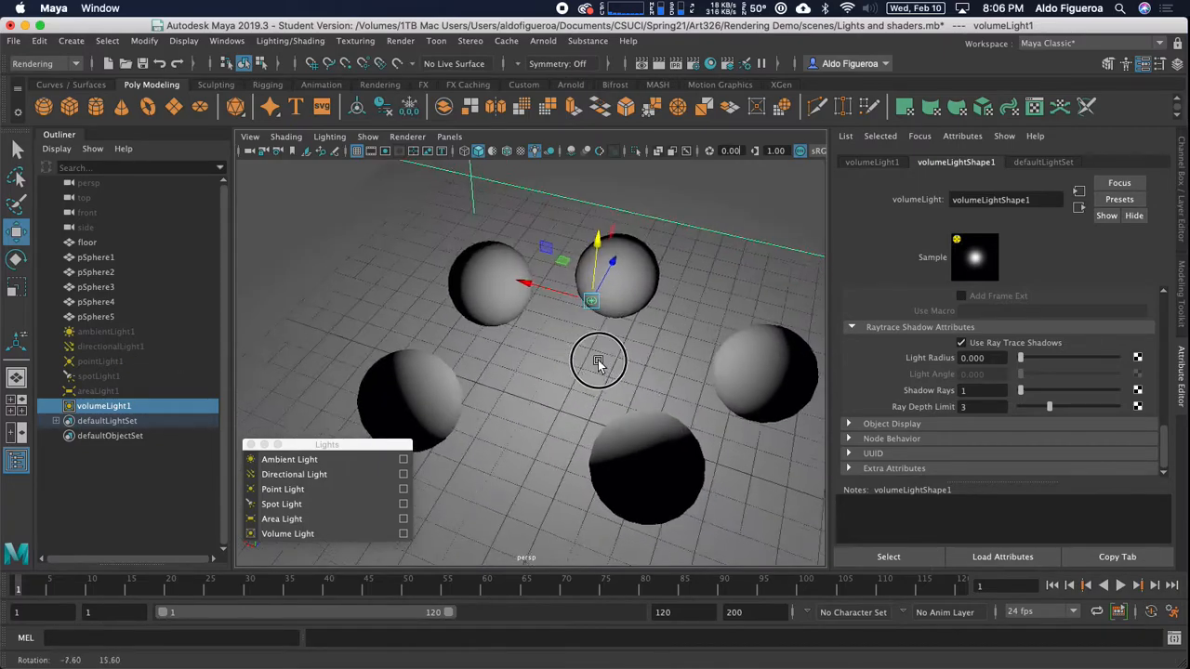
left_click_drag(598, 361, 617, 325)
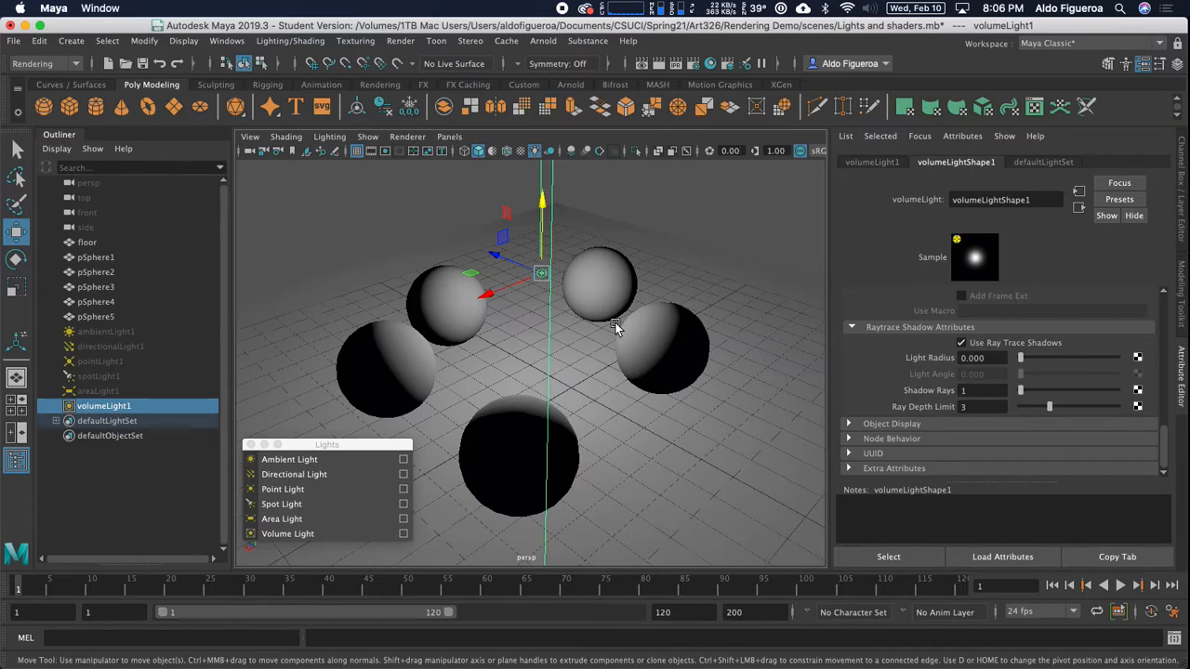
mouse_move(583, 63)
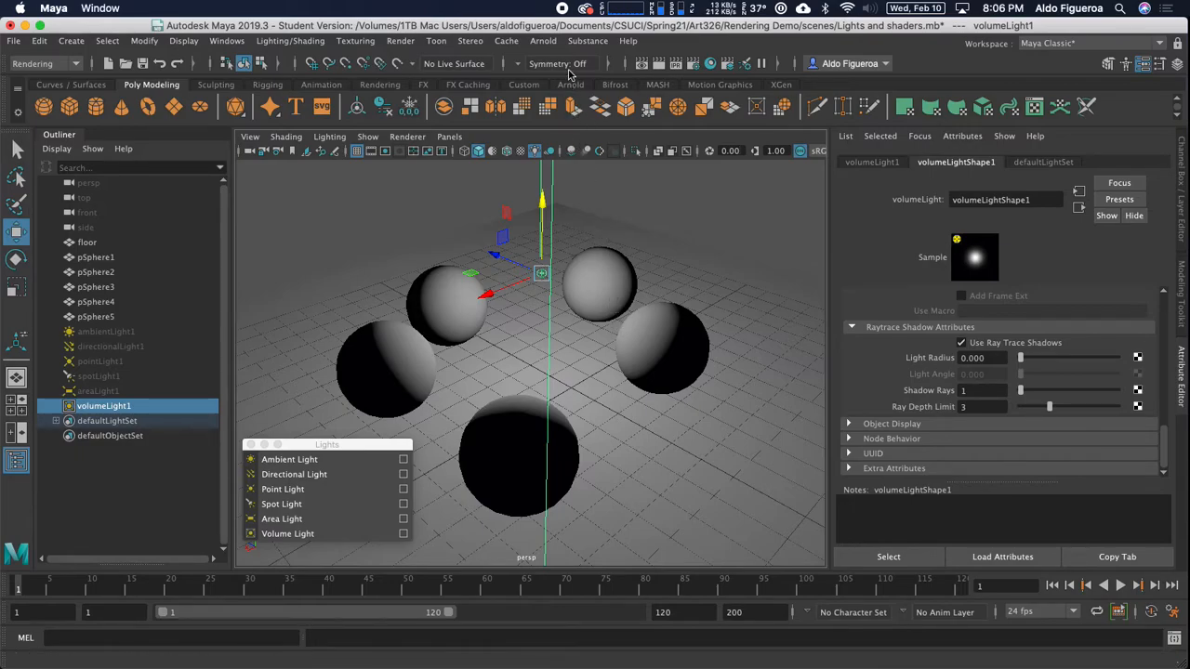